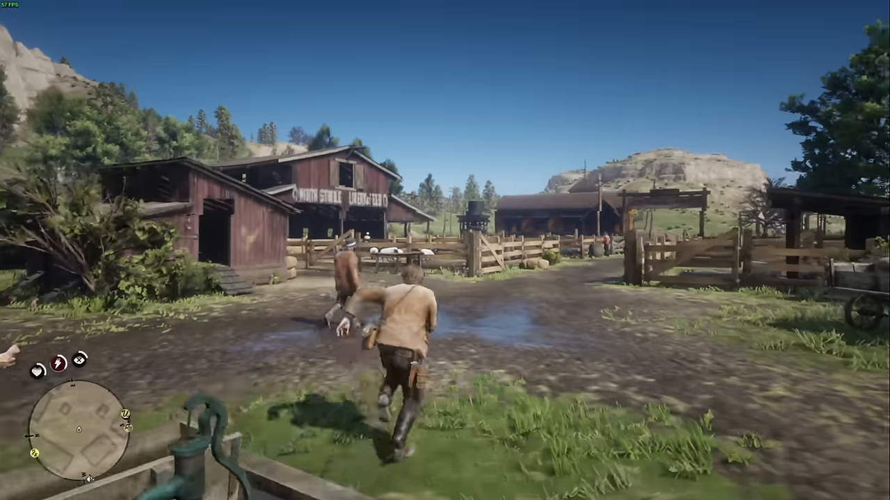
mouse_move(445, 250)
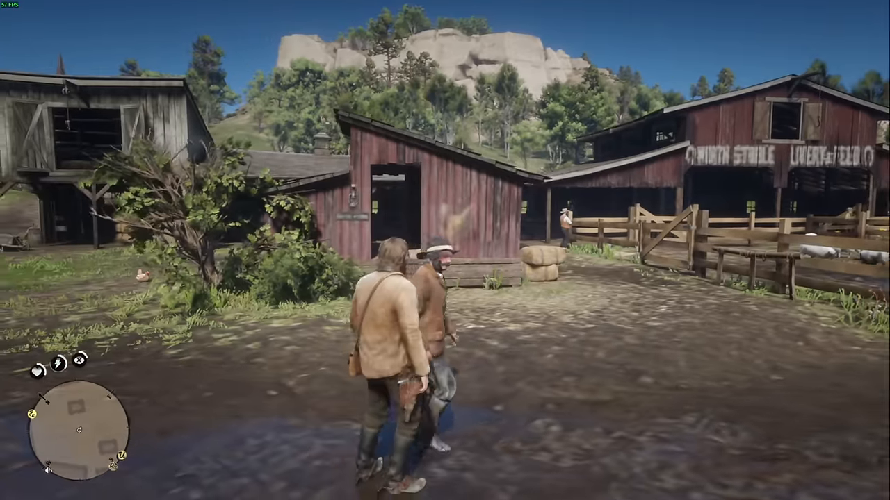
- Run the Red Dead Redemption 2 character through the shed and past the stables to the hill
key(w)
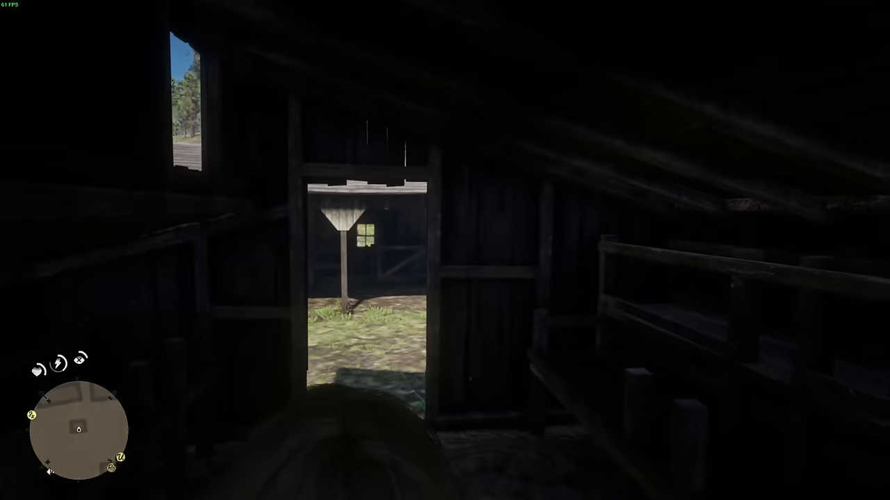
key(w)
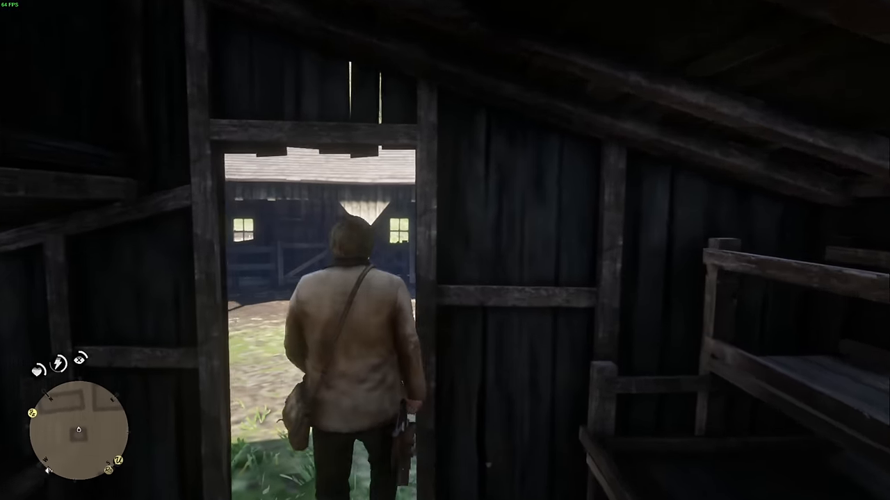
key(w)
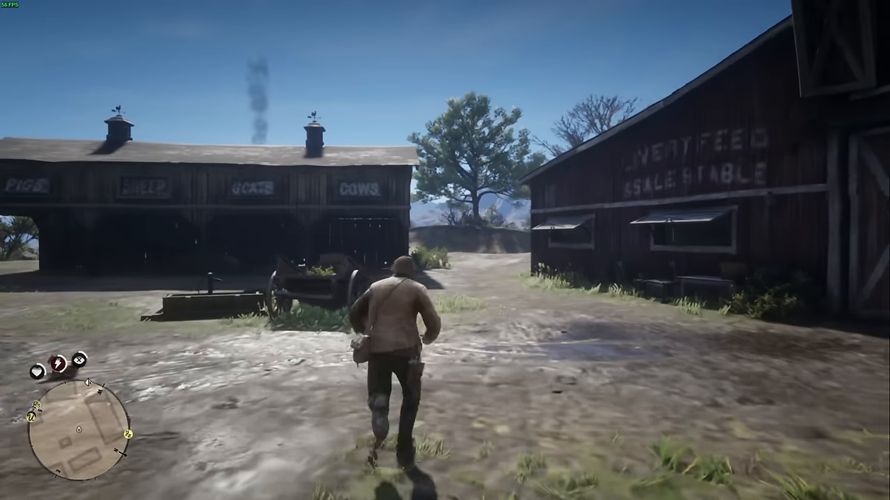
key(w)
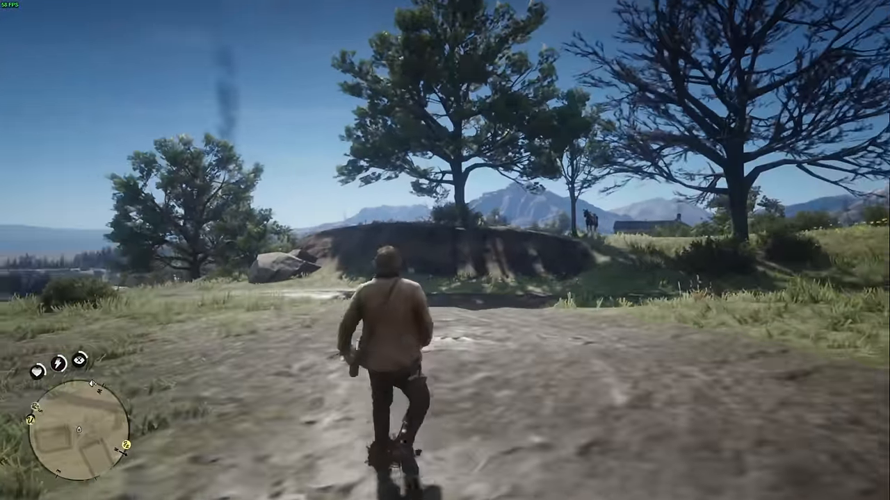
key(w)
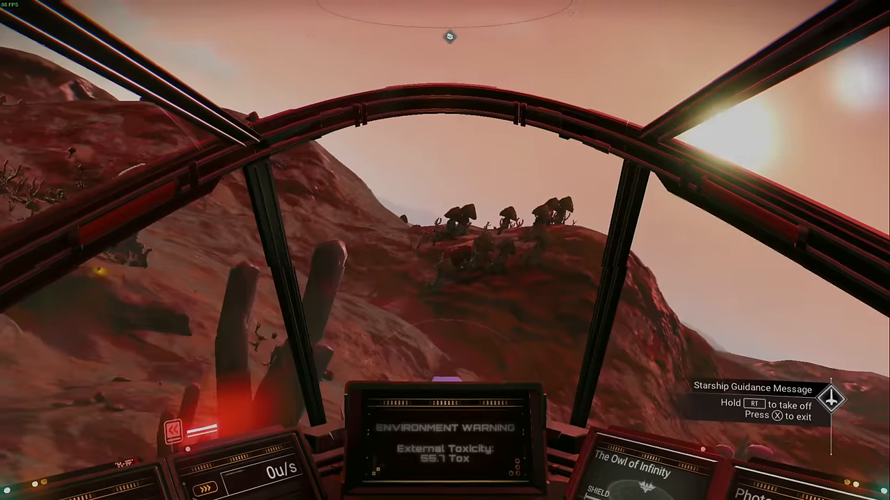
- Touch the starship down on the red planet's hillside with the X key
key(x)
text(l)
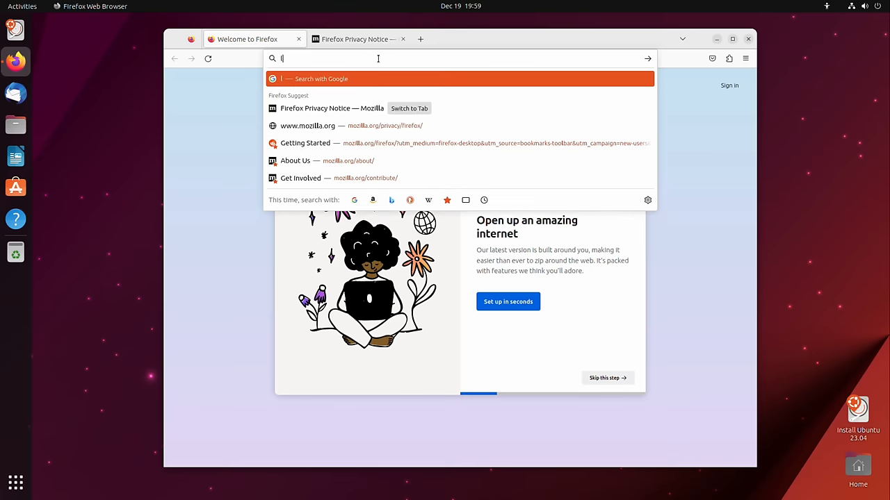
- Load youtube.com/lonseidman, play the Lon.TV channel trailer, and click the left-side launcher icon
key(Return)
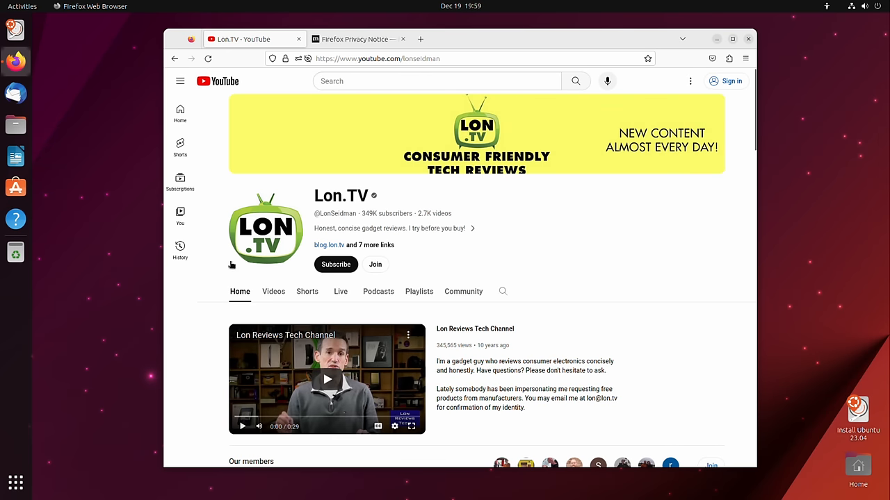
click(327, 380)
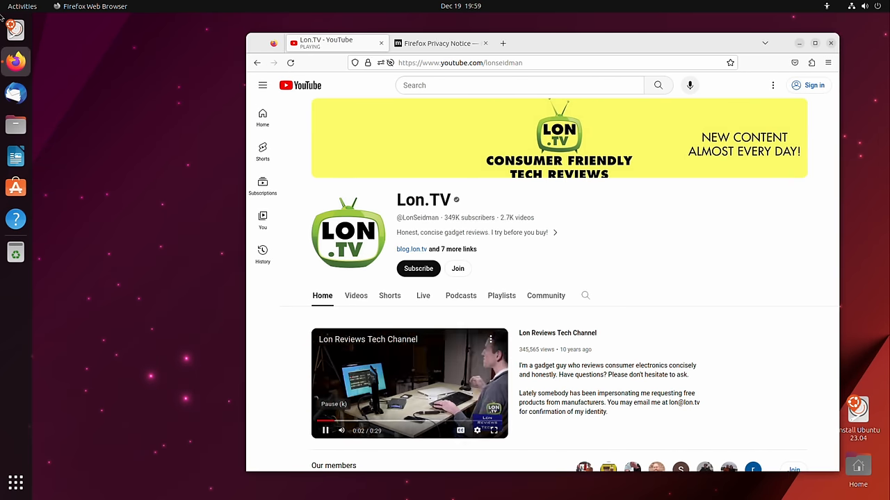
click(15, 155)
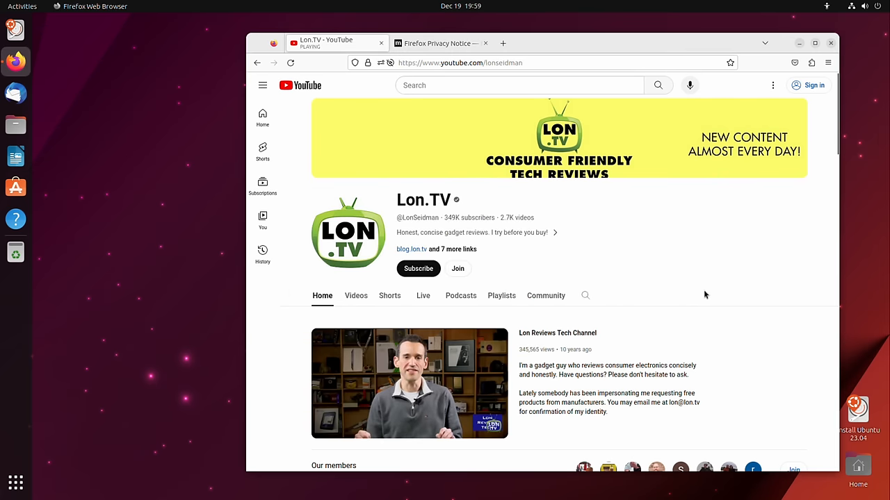
click(15, 157)
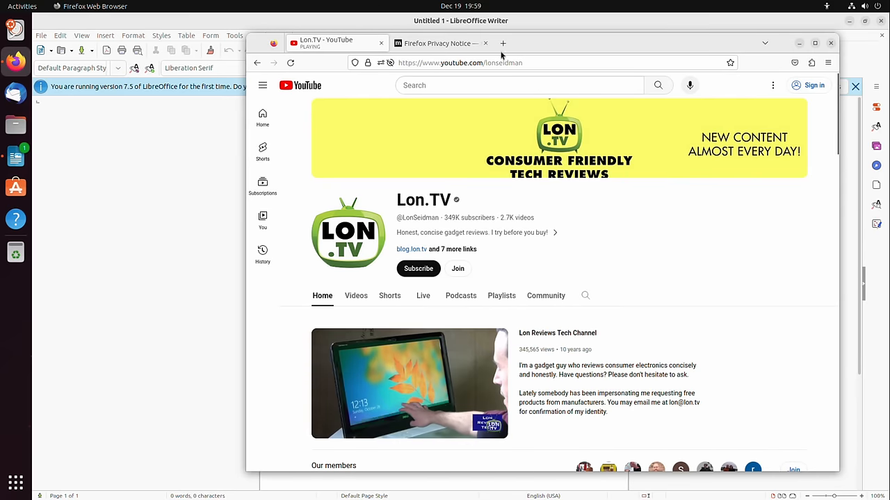